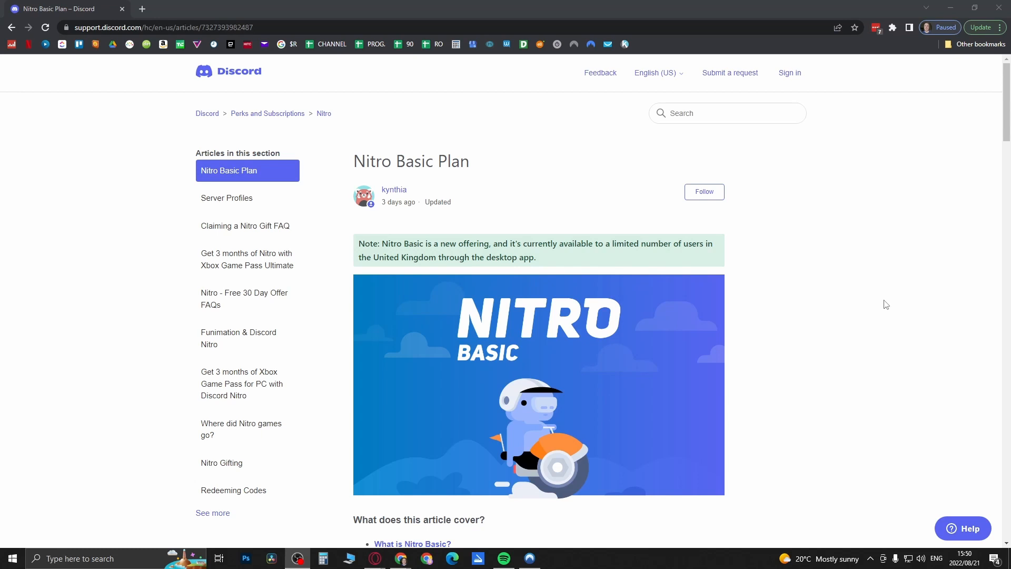
mouse_move(392, 247)
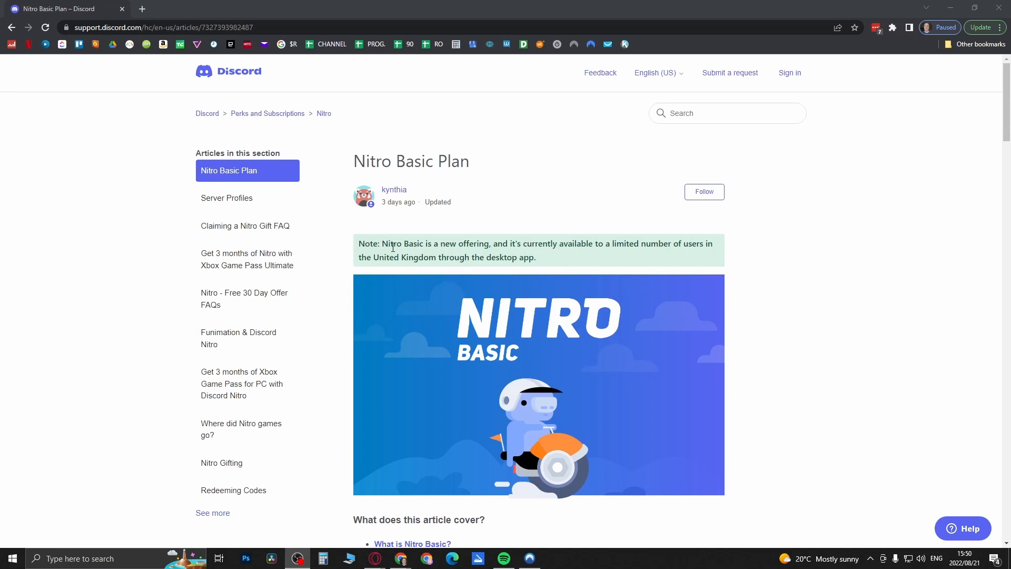
mouse_move(569, 254)
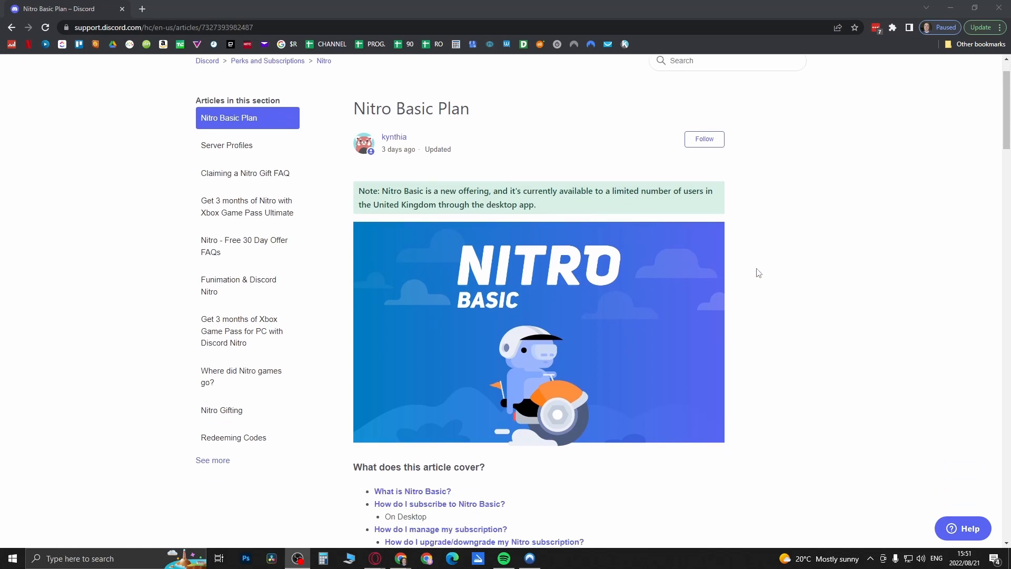
- Highlight the 'Animated and custom emoji anywhere' and 'Custom stickers anywhere' perk titles under 'What is Nitro Basic?'
scroll("down", 3)
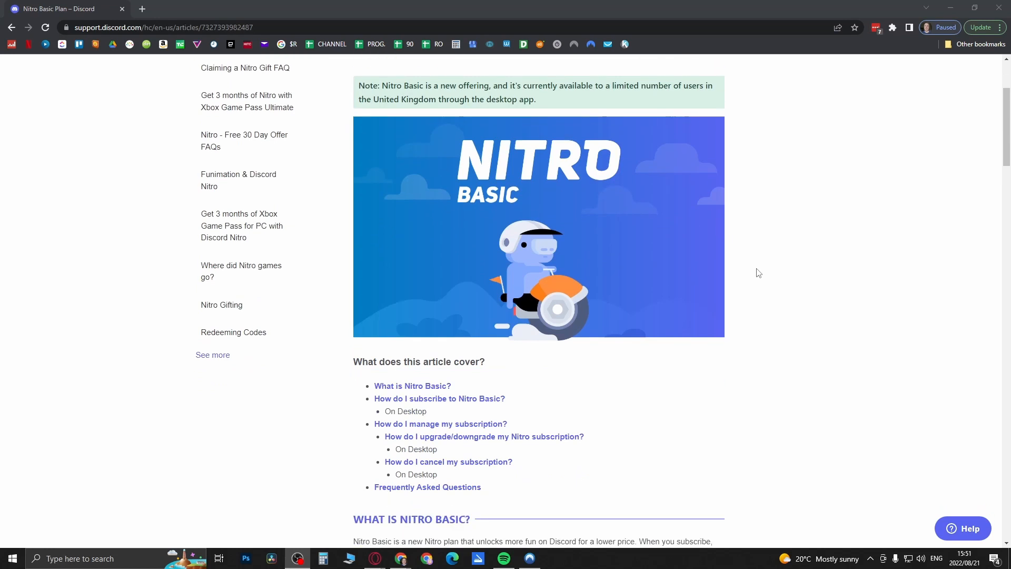
scroll("down", 3)
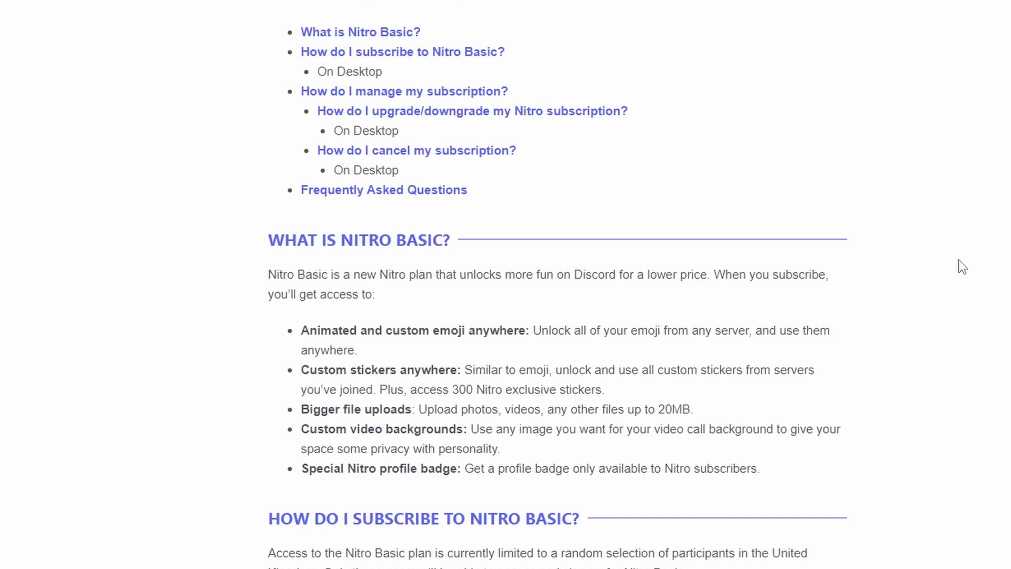
mouse_move(320, 344)
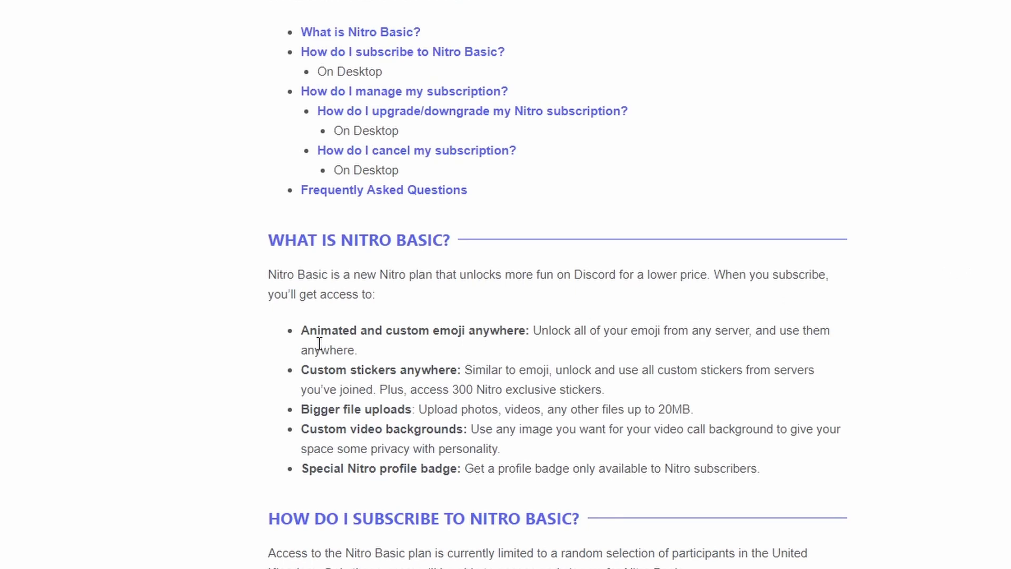
left_click_drag(308, 330, 526, 329)
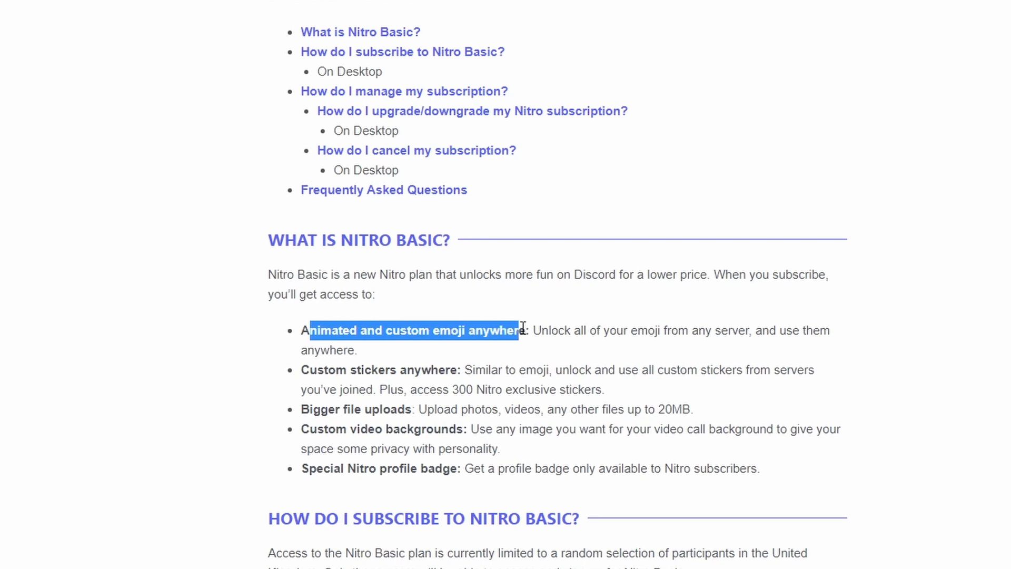
mouse_move(314, 366)
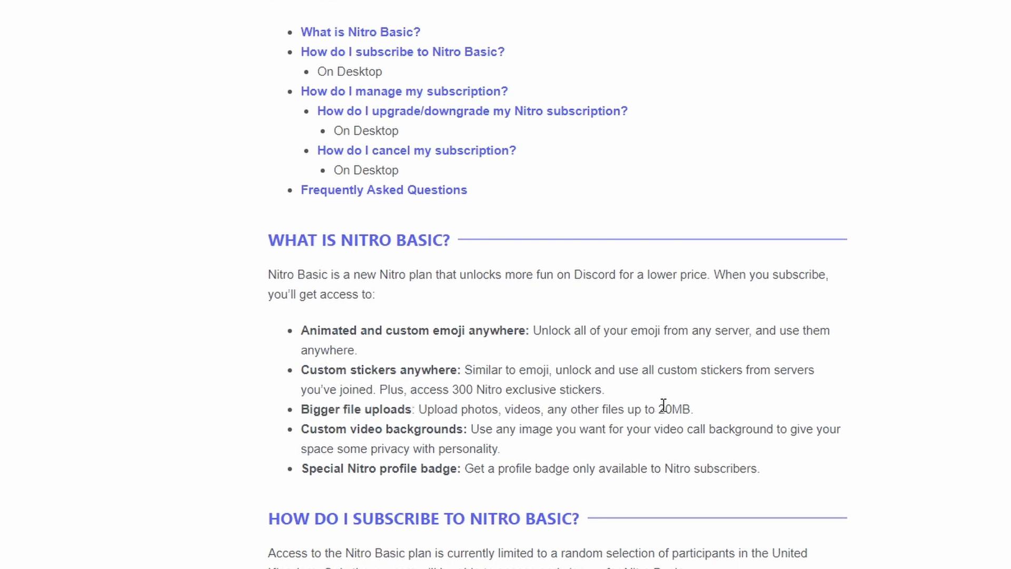
double_click(674, 408)
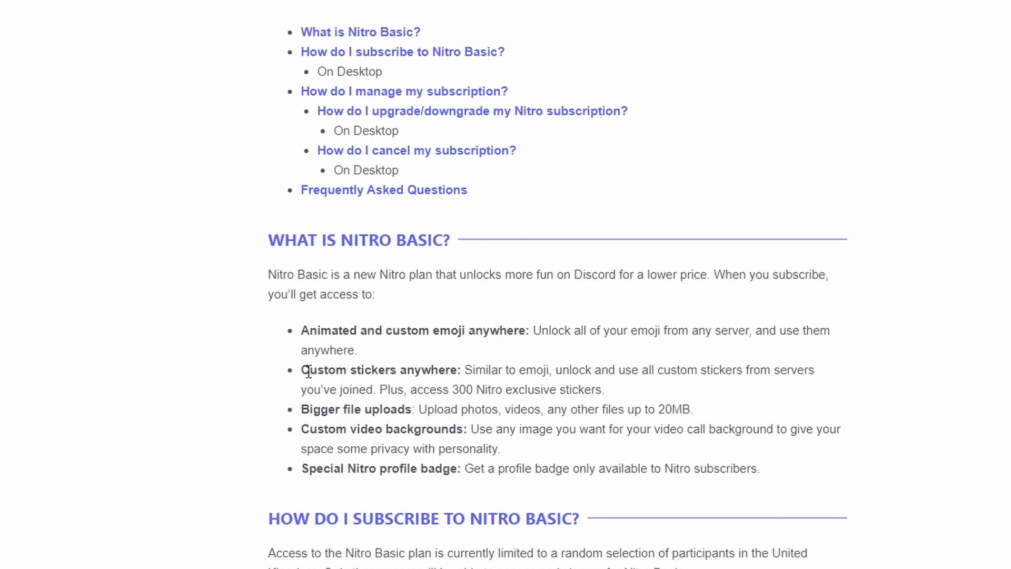
left_click_drag(300, 369, 451, 369)
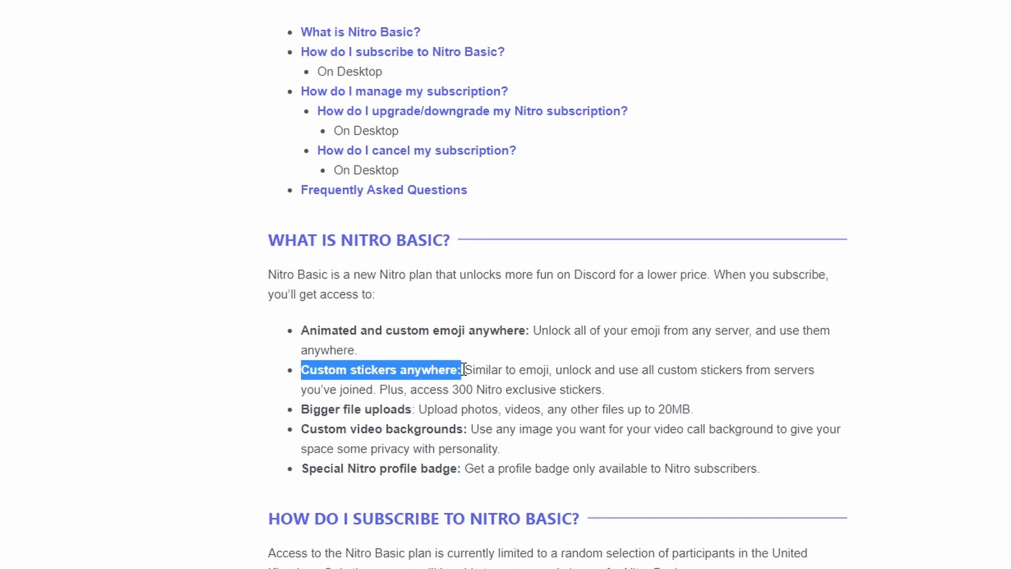
mouse_move(665, 424)
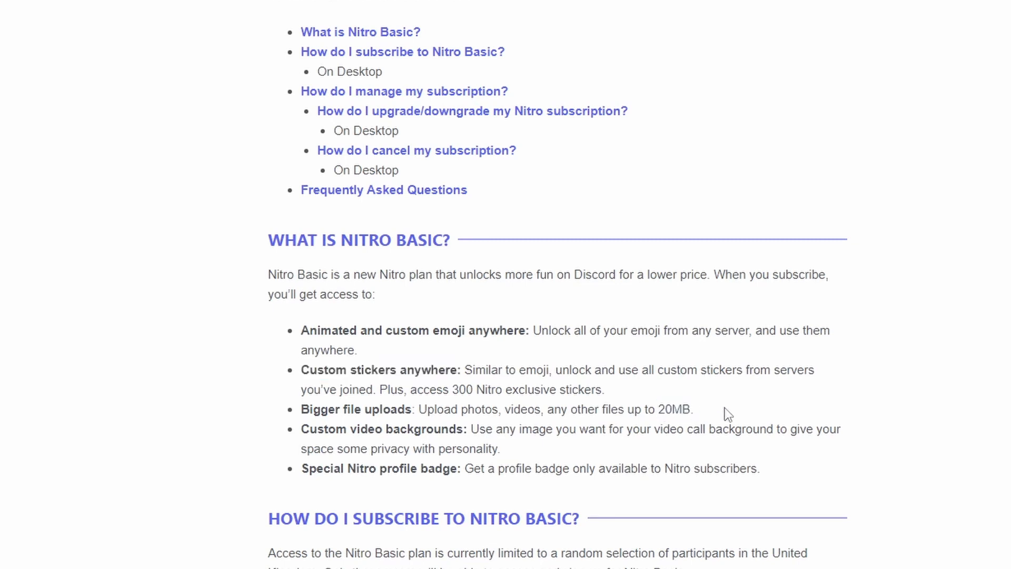
mouse_move(940, 406)
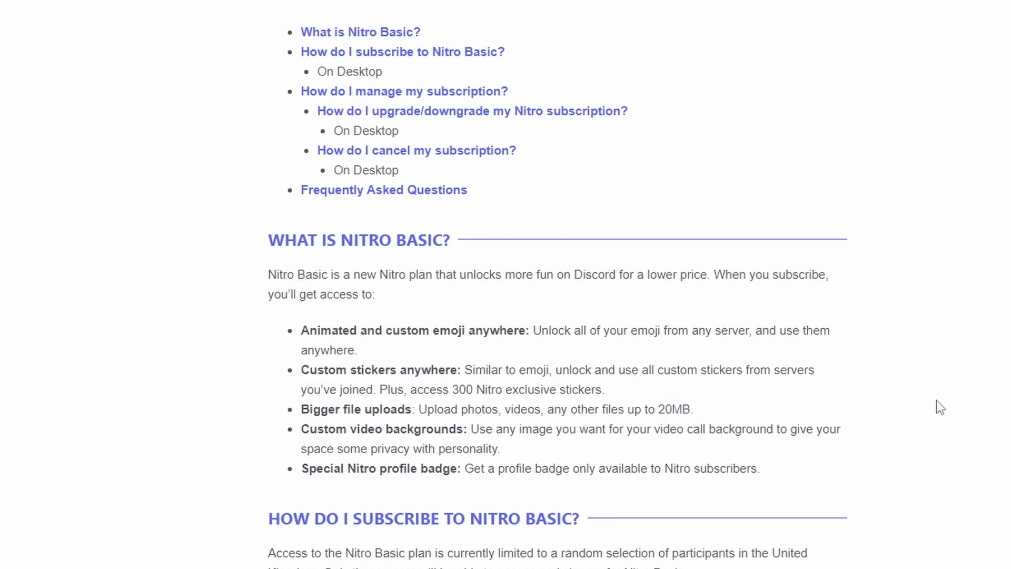
- Scroll to the four desktop steps under 'How do I subscribe to Nitro Basic?'
scroll("down", 3)
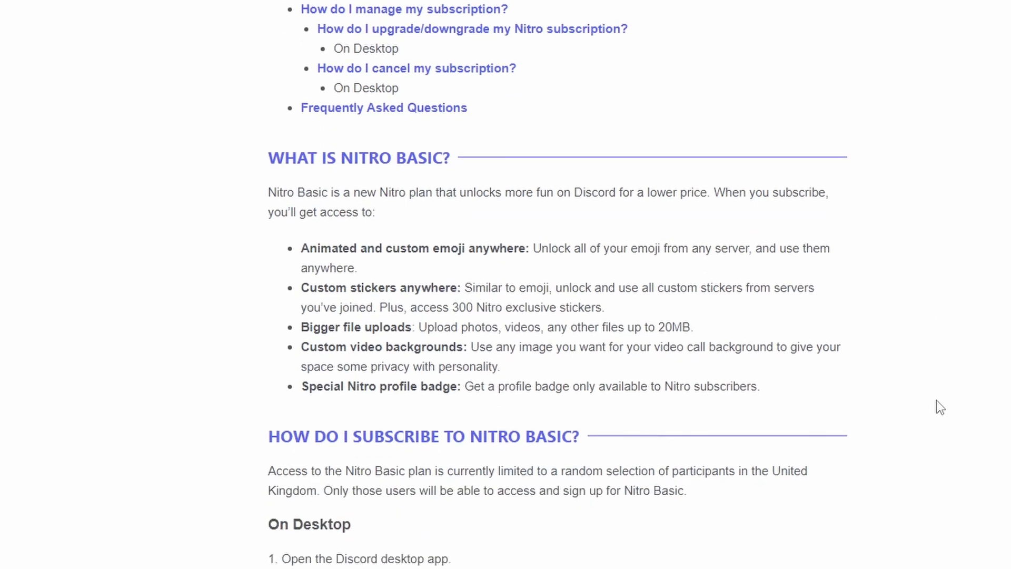
scroll("down", 3)
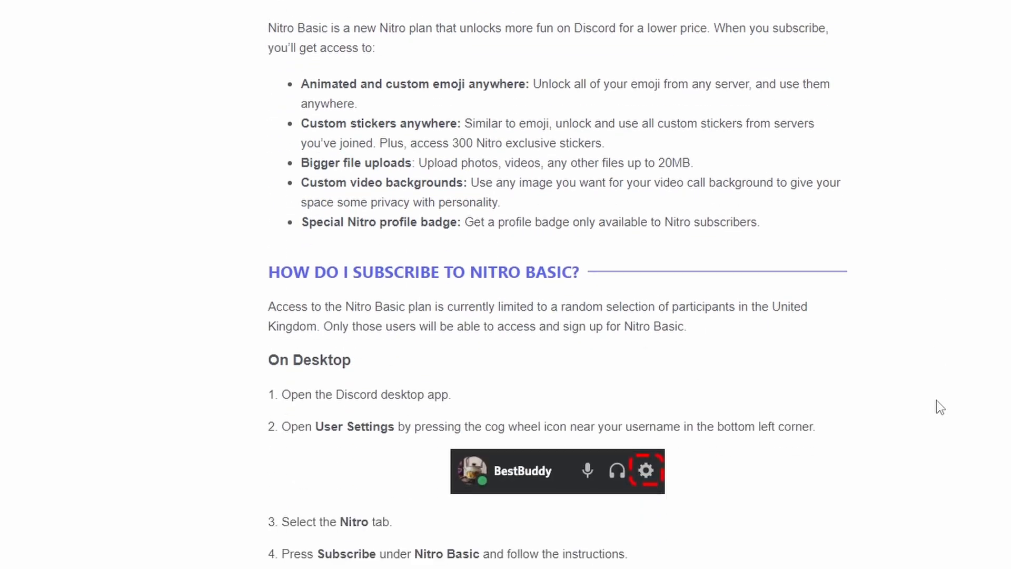
scroll("down", 3)
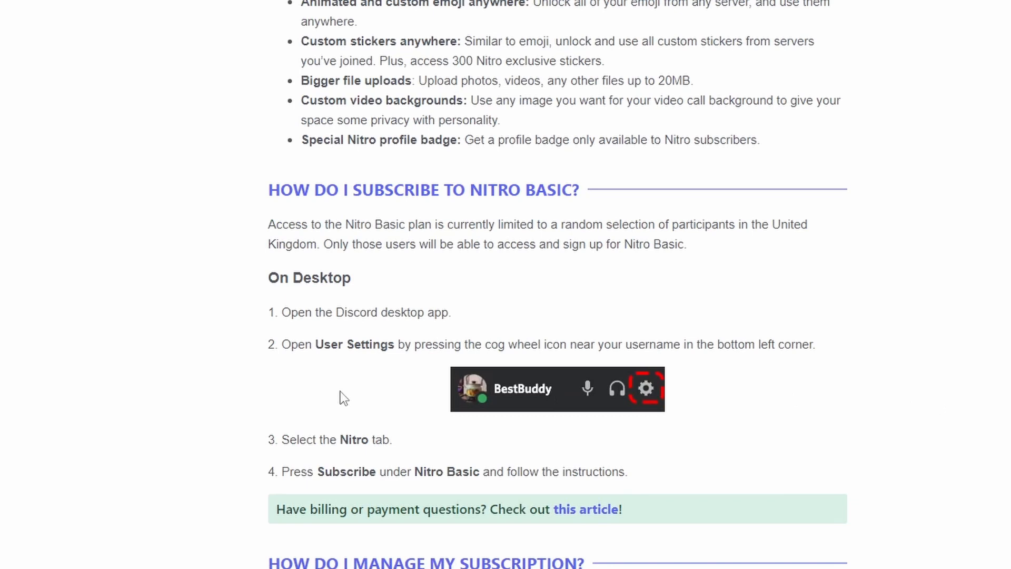
mouse_move(400, 452)
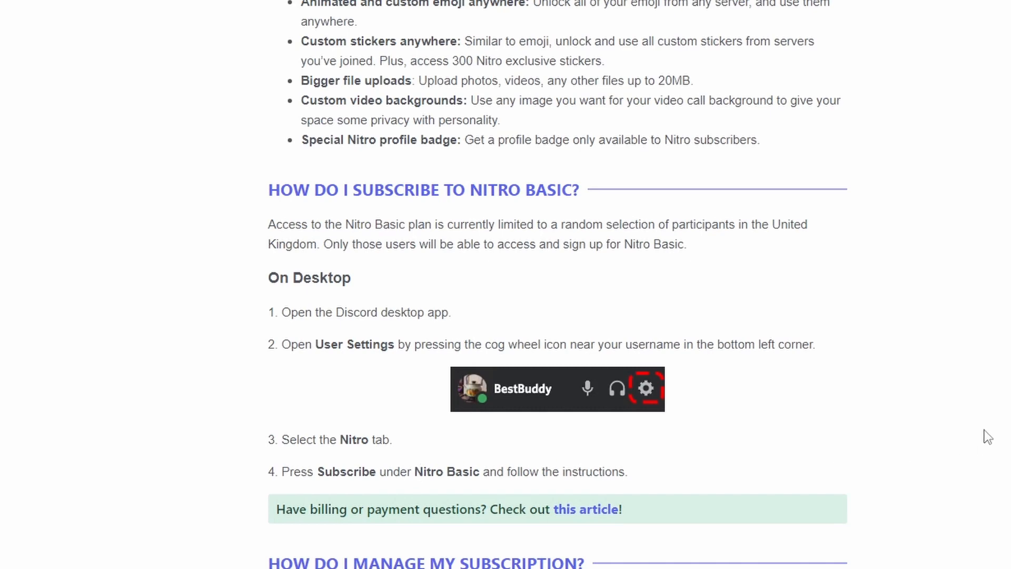
- Scroll past the Select Plan screenshot ($9.99 Nitro, $2.99 Nitro Basic) to 'How do I cancel my subscription?'
scroll("down", 3)
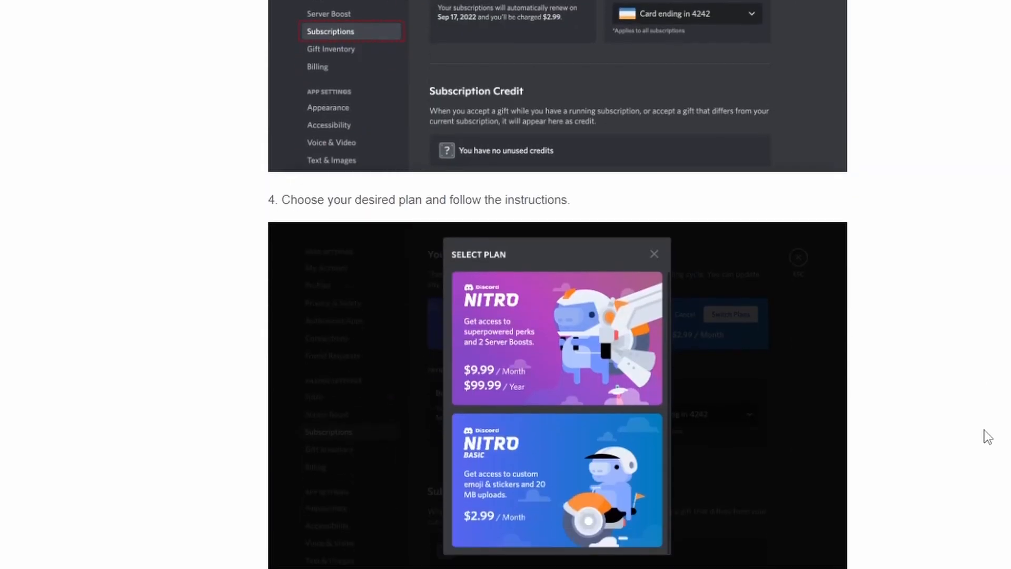
mouse_move(503, 380)
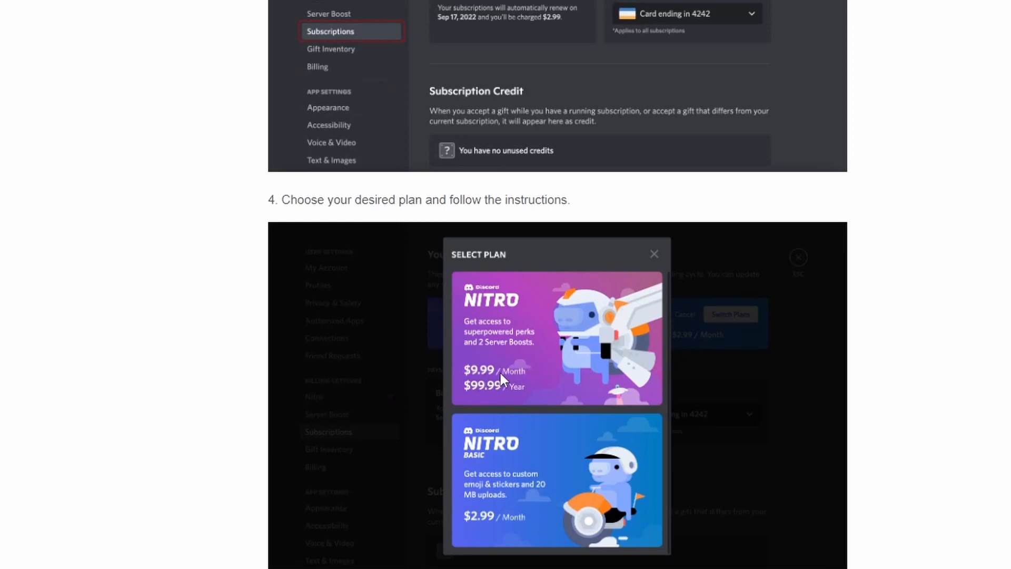
mouse_move(481, 521)
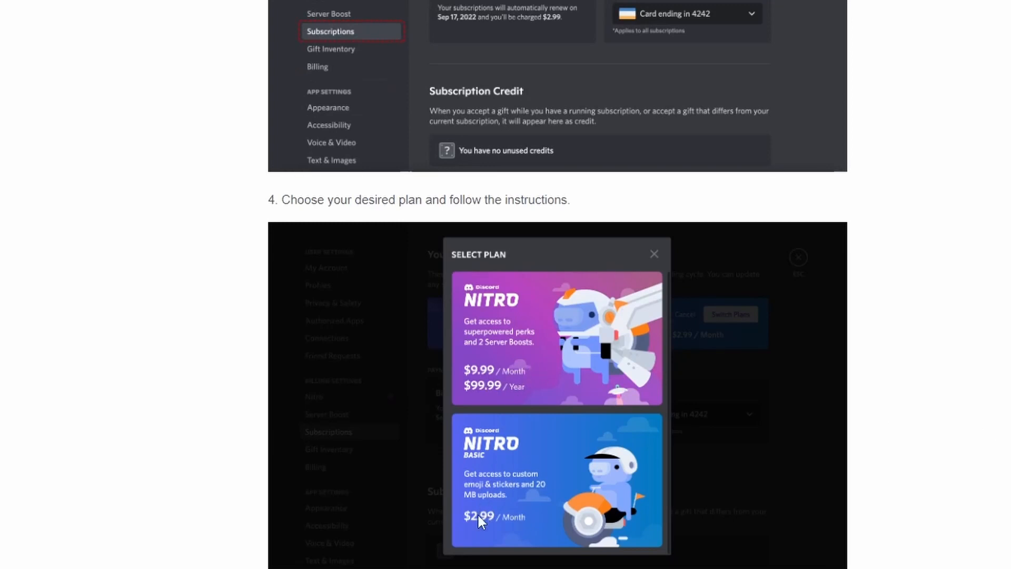
mouse_move(496, 521)
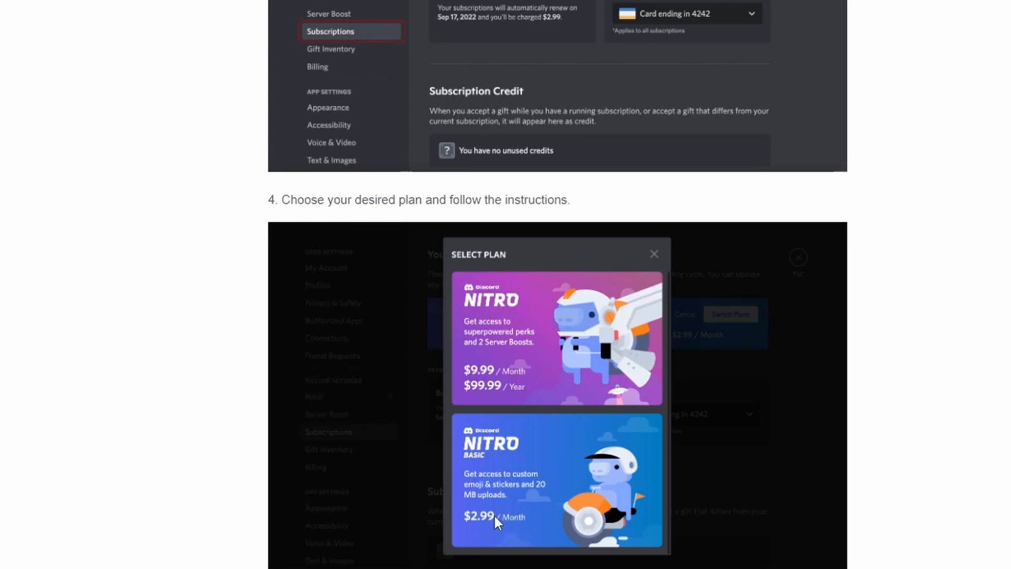
mouse_move(539, 437)
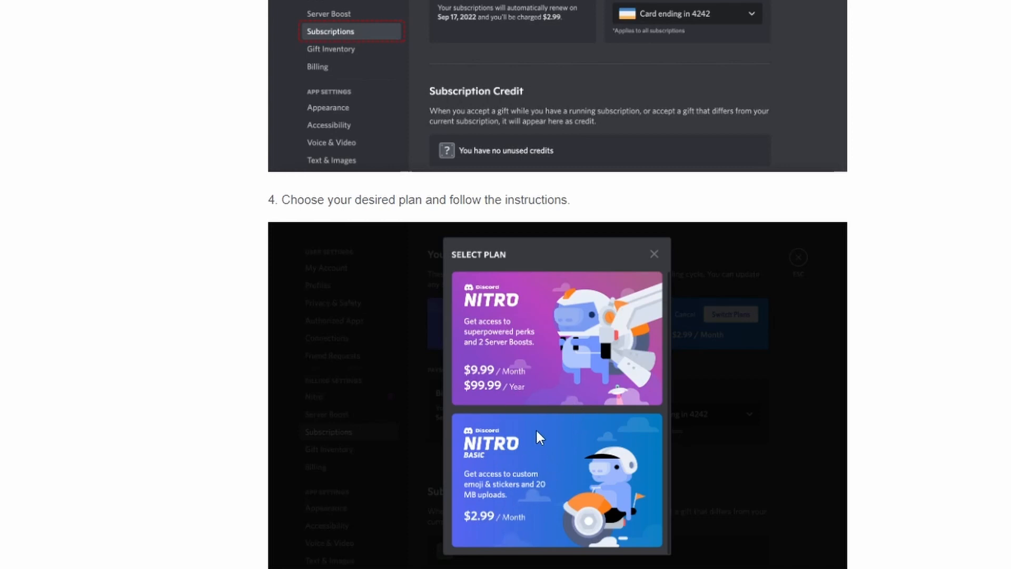
mouse_move(576, 358)
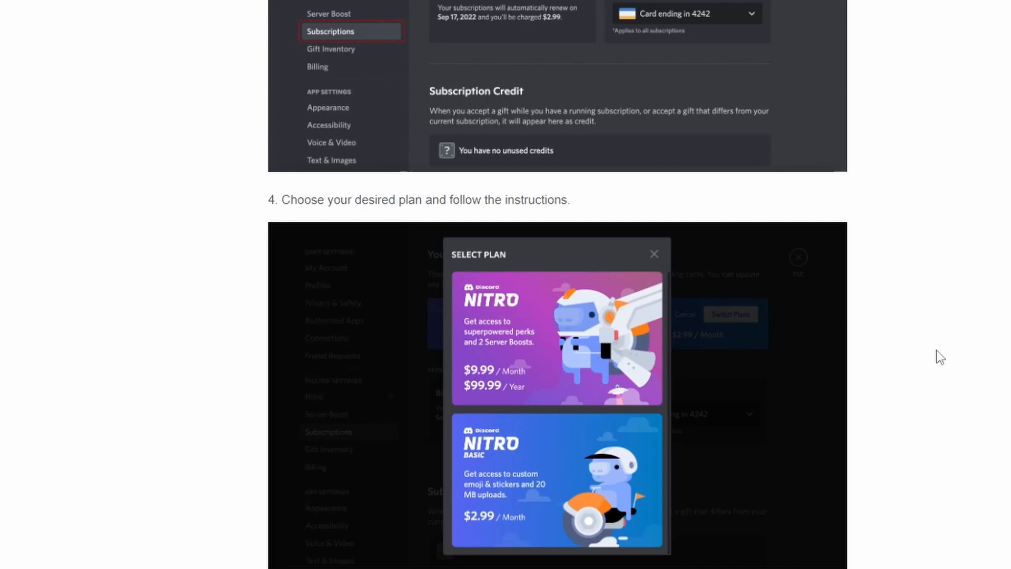
scroll("down", 3)
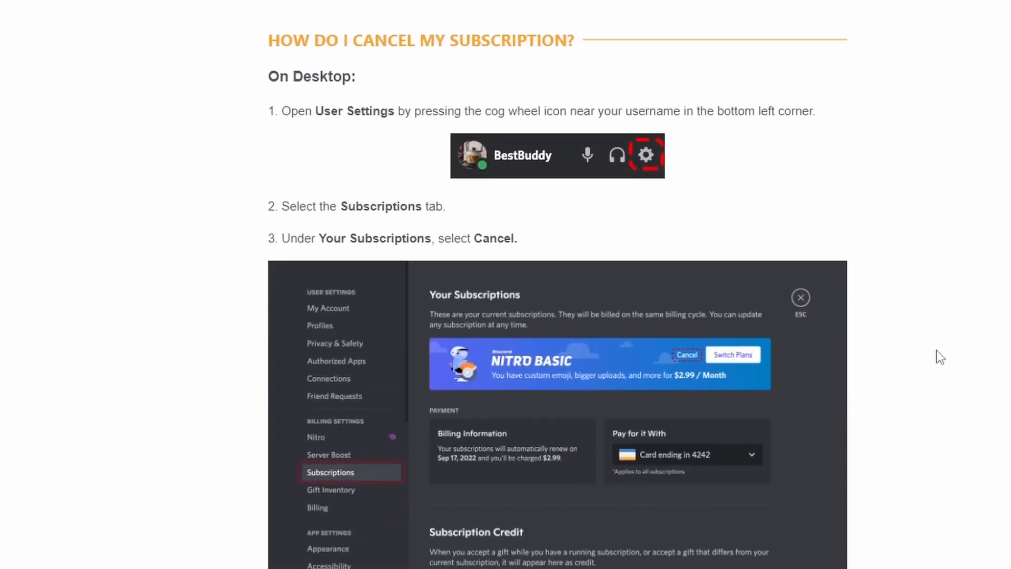
- Scroll to the Frequently Asked Questions on Nitro Basic's cost, then return to the top of the article
scroll("down", 3)
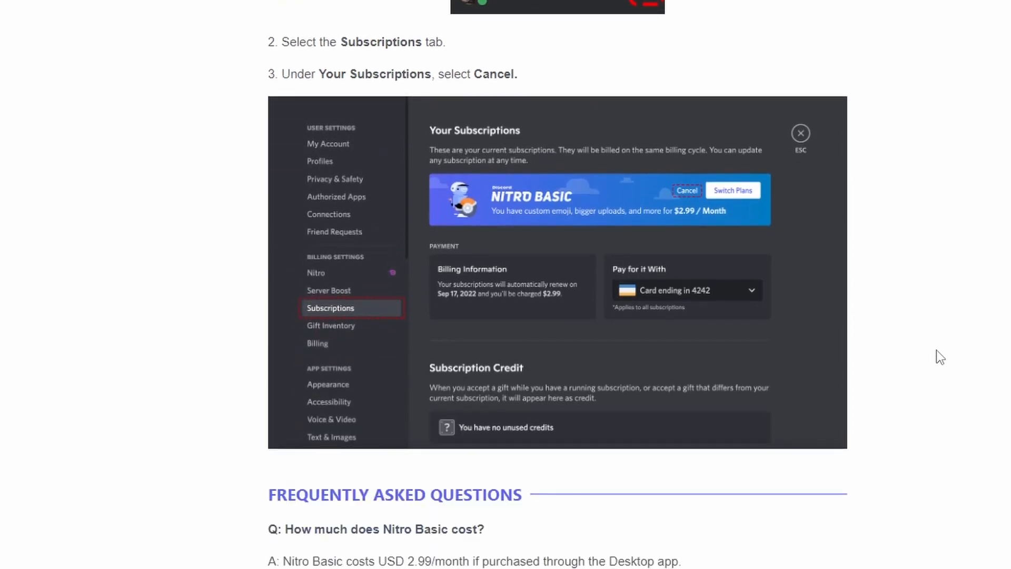
scroll("down", 3)
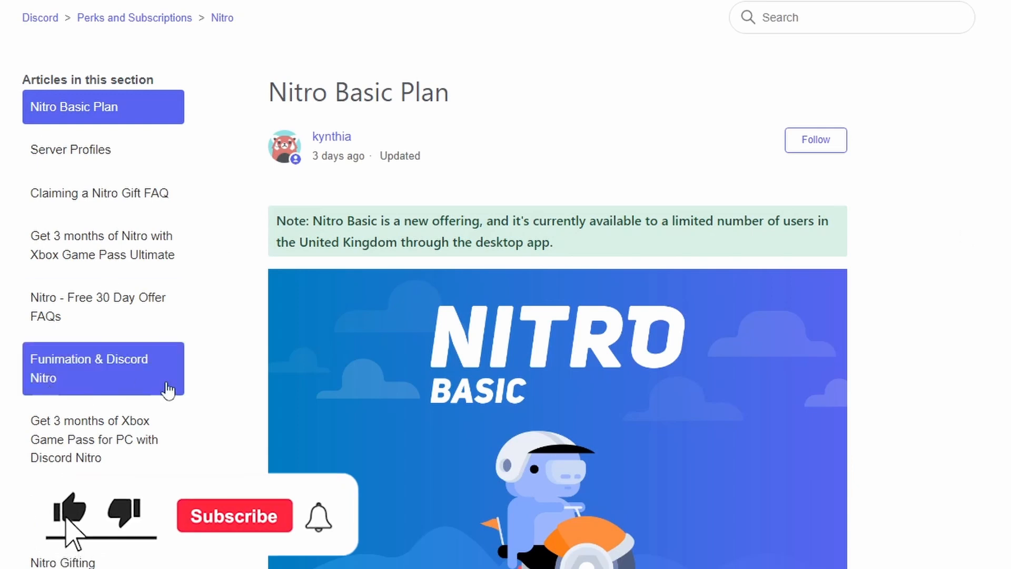
left_click(234, 515)
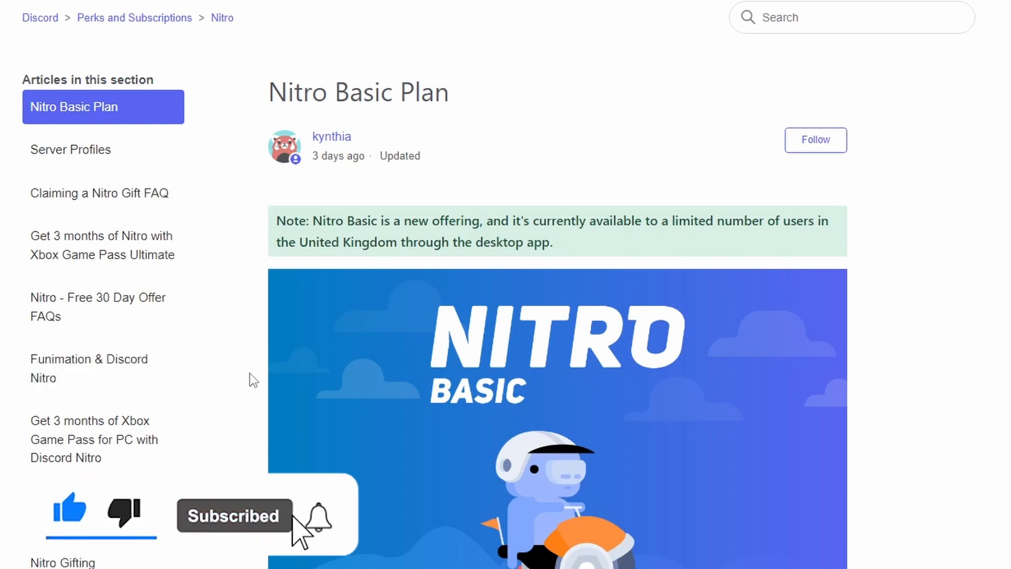
left_click(318, 516)
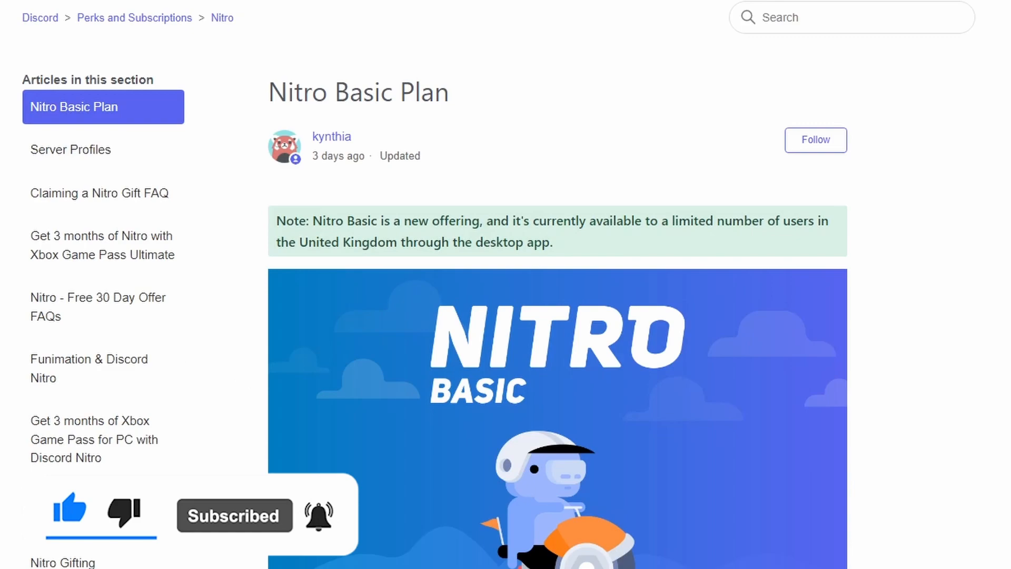